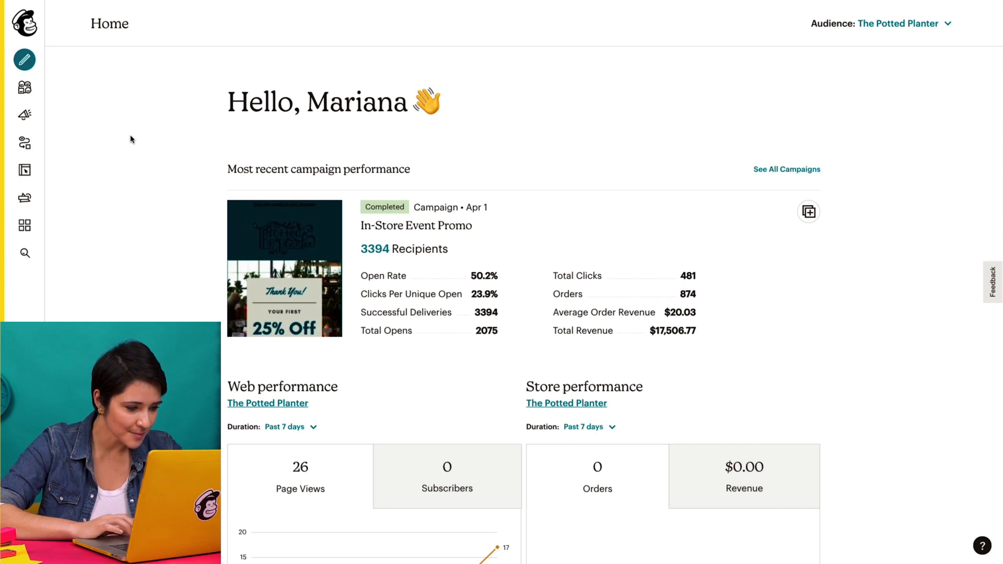
{"action": "mouse_move", "coordinate": [26, 141]}
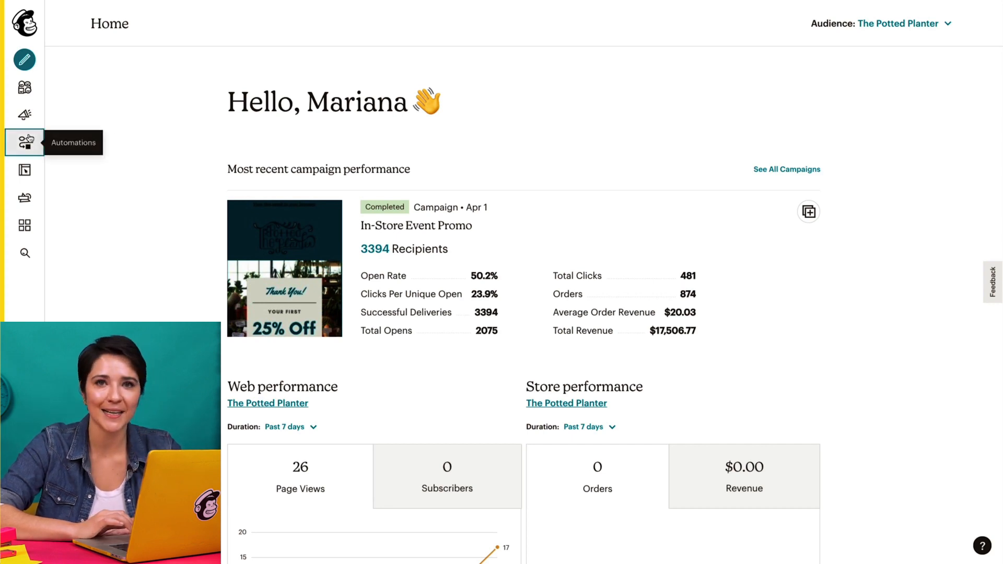
Go to the Automations section from the home dashboard
{"action": "left_click", "coordinate": [25, 141]}
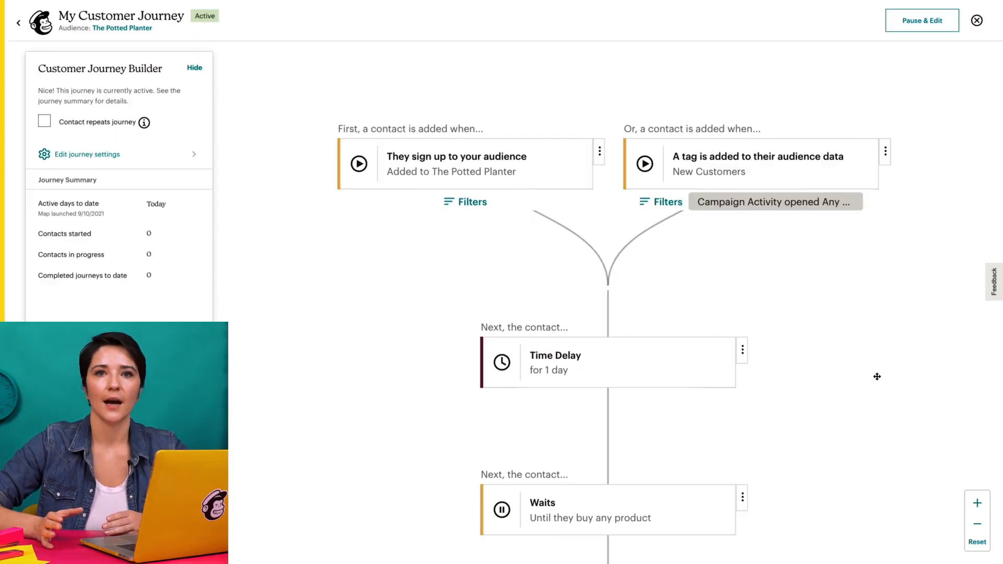
Create a new customer journey beginning with the Signs up starting point
{"action": "scroll", "scroll_direction": "down", "scroll_amount": 3}
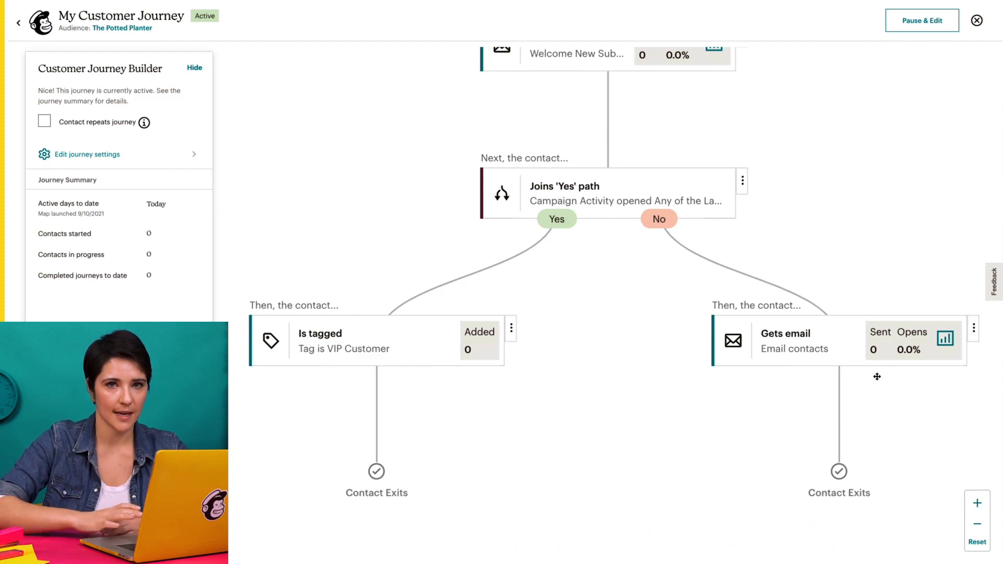
{"action": "left_click", "coordinate": [921, 21]}
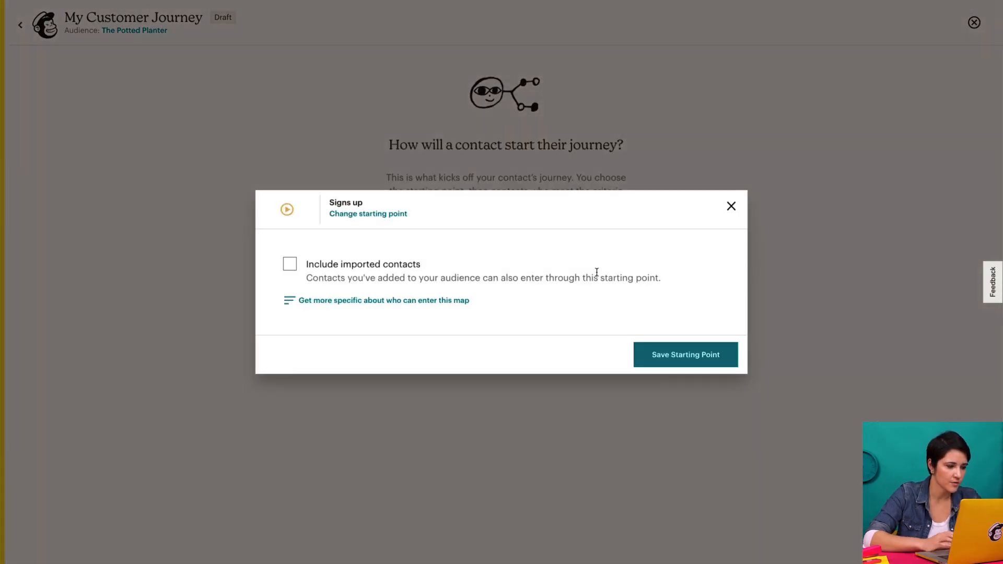
Save the sign-up start and add a second starting point: tag 'New Customers' added
{"action": "left_click", "coordinate": [685, 355]}
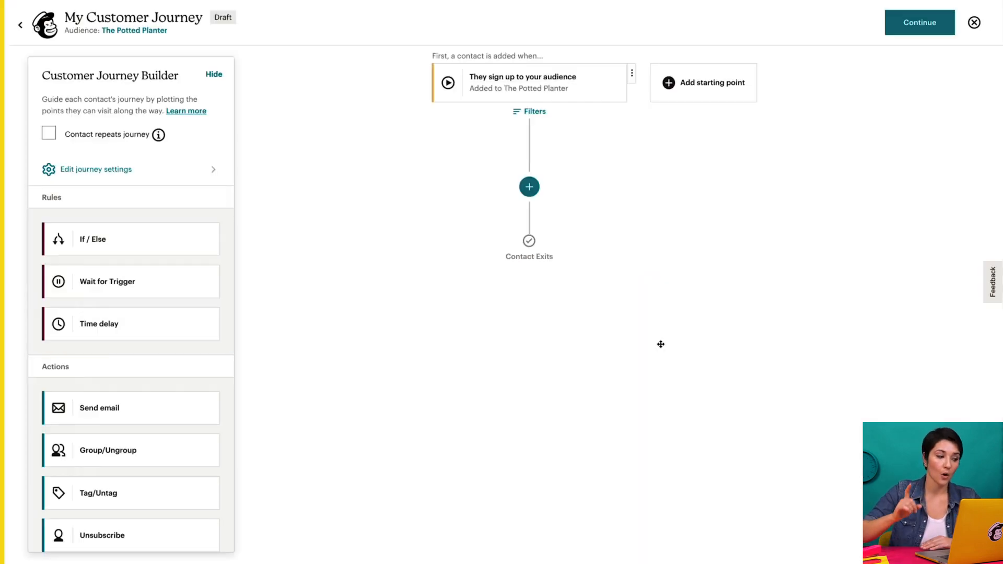
{"action": "left_click", "coordinate": [703, 83]}
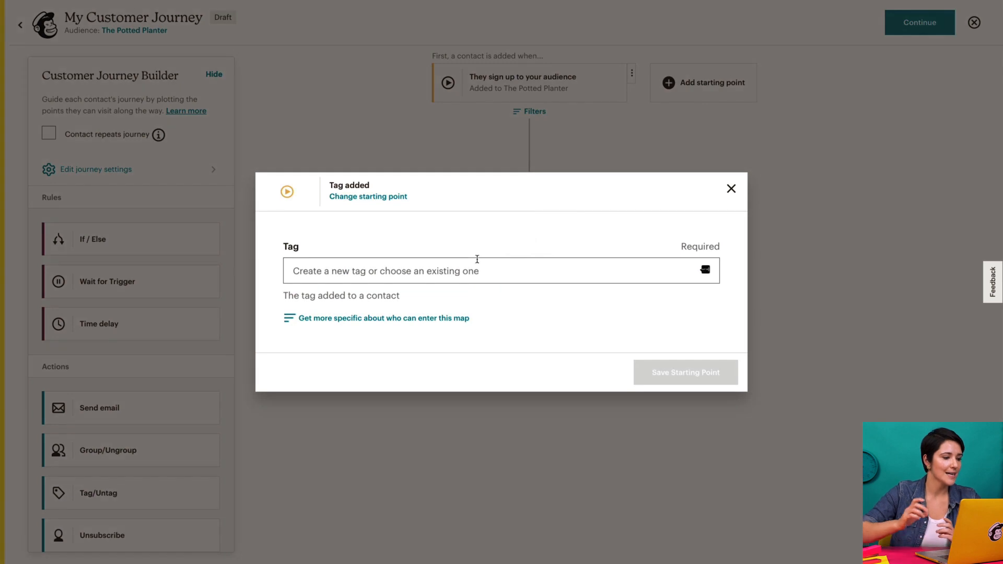
{"action": "left_click", "coordinate": [479, 272]}
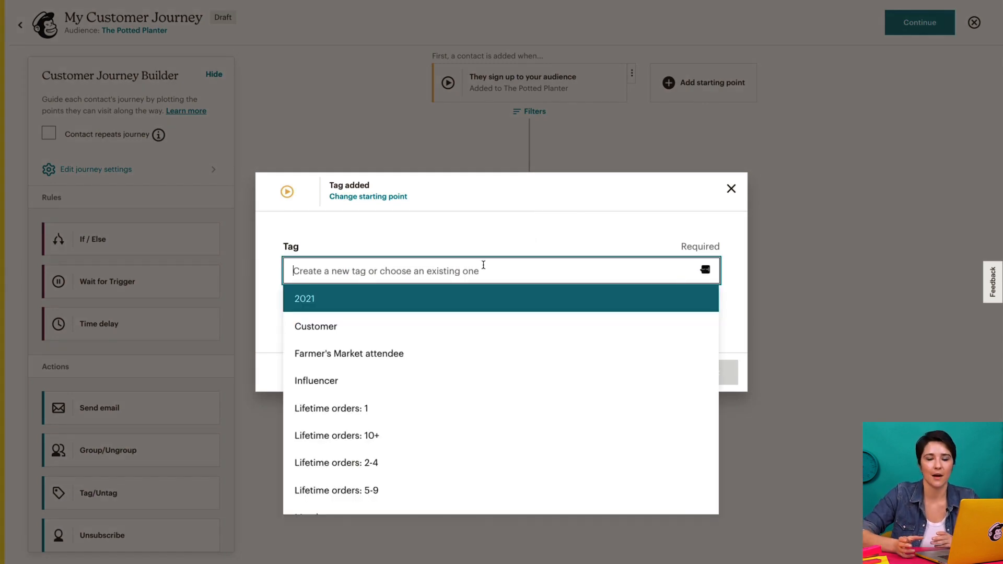
{"action": "type", "text": "New Custo"}
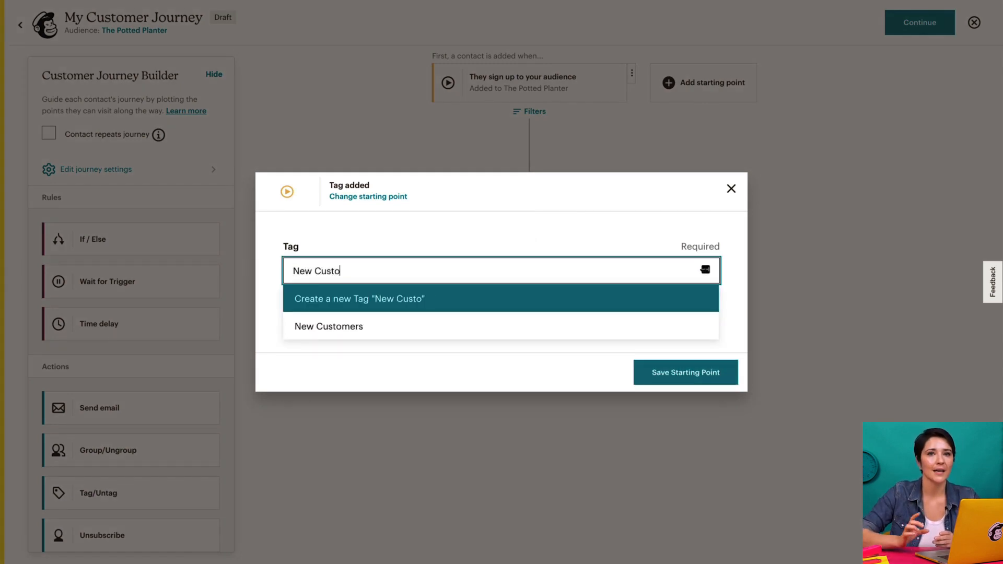
{"action": "left_click", "coordinate": [328, 326]}
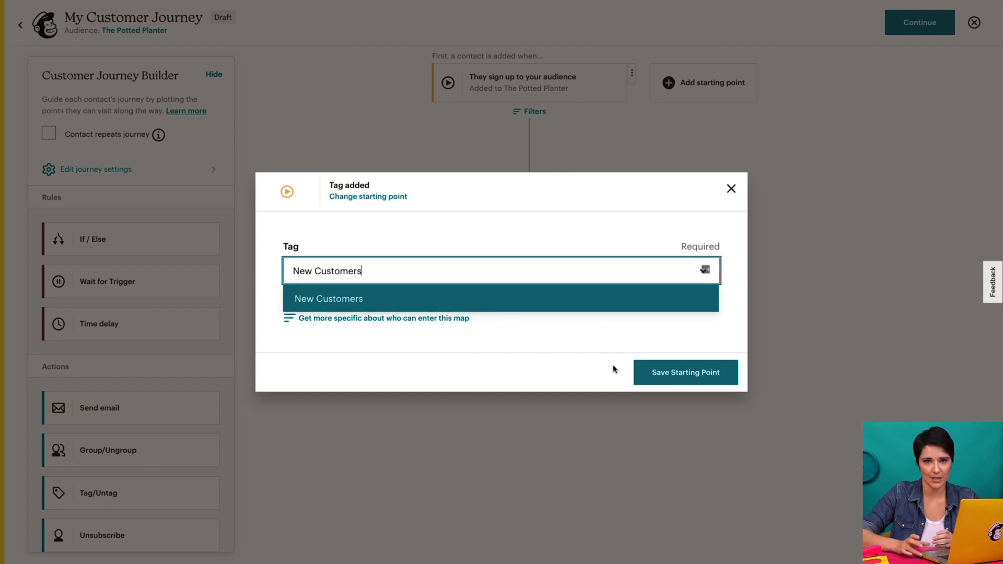
{"action": "left_click", "coordinate": [685, 372]}
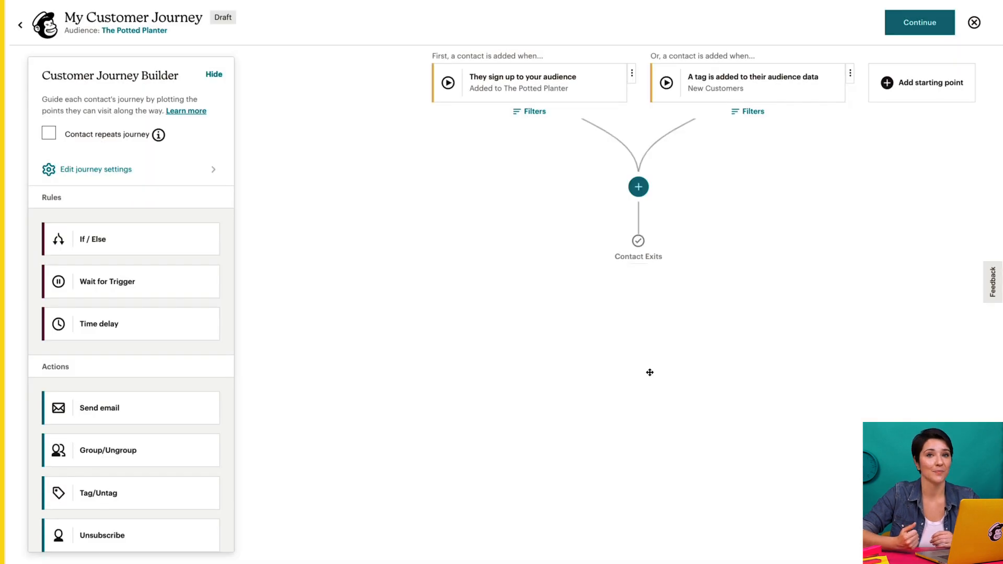
Filter the tag starting point to contacts who opened any of the last 5 campaigns
{"action": "left_click", "coordinate": [751, 111]}
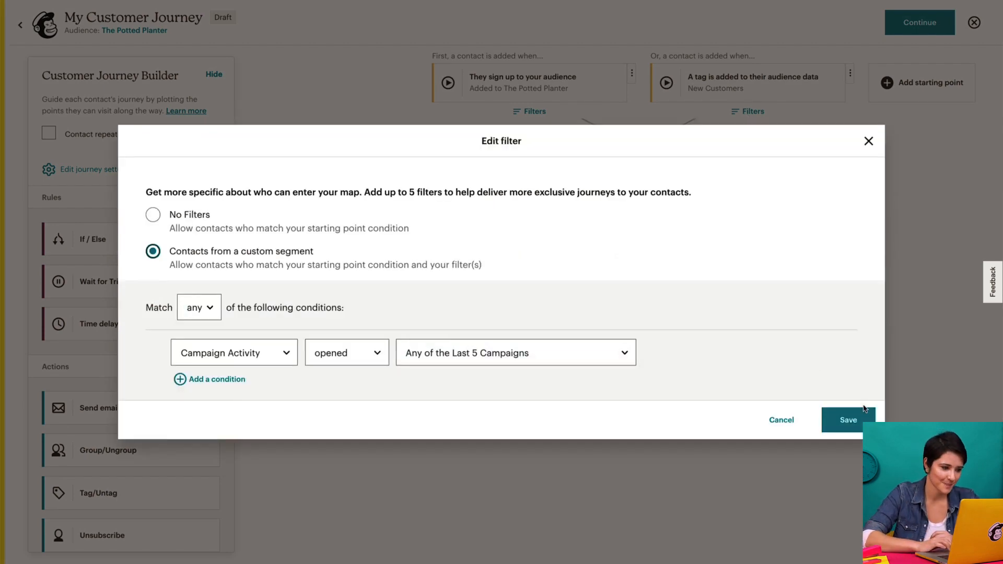
{"action": "left_click", "coordinate": [848, 419]}
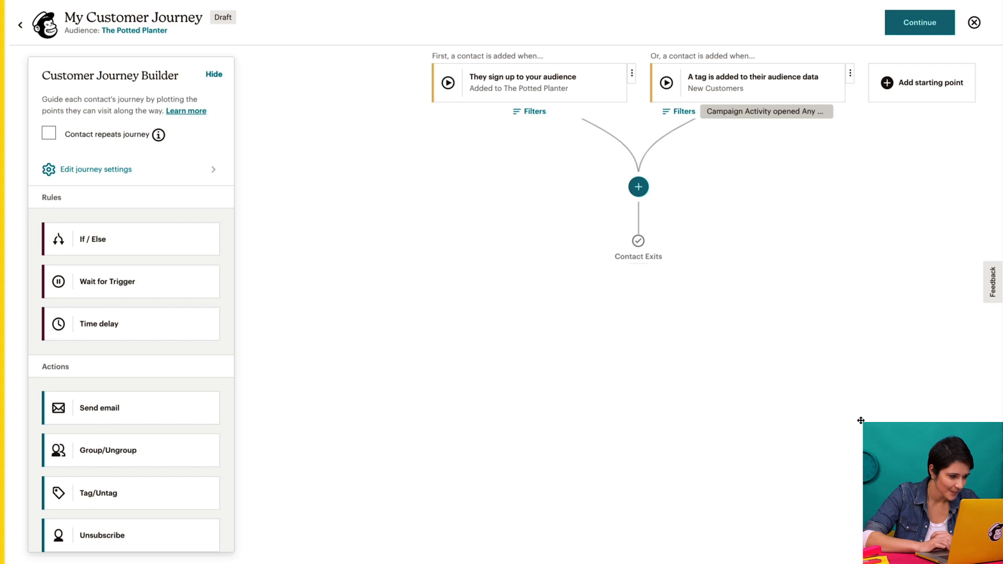
{"action": "mouse_move", "coordinate": [439, 407]}
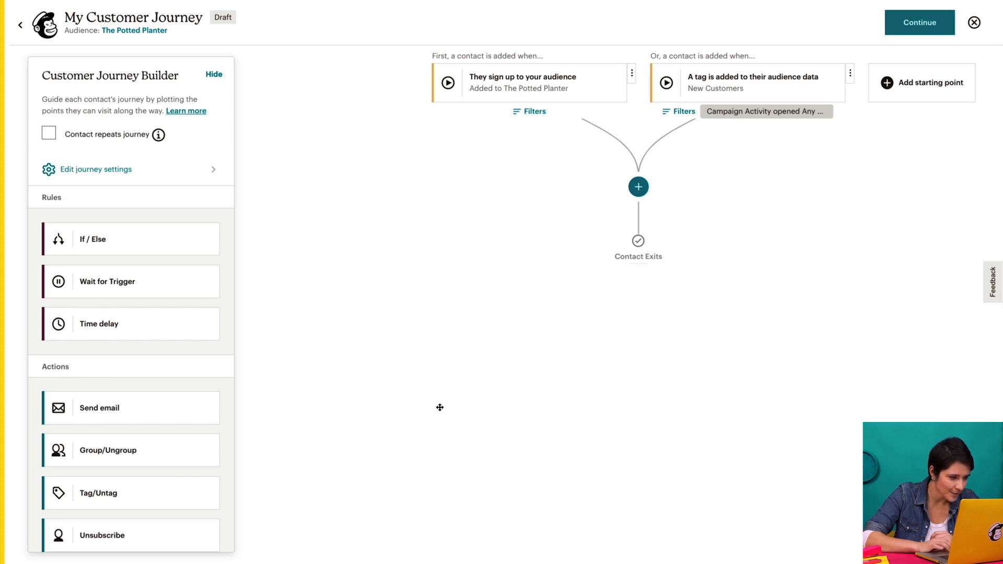
{"action": "mouse_move", "coordinate": [208, 335]}
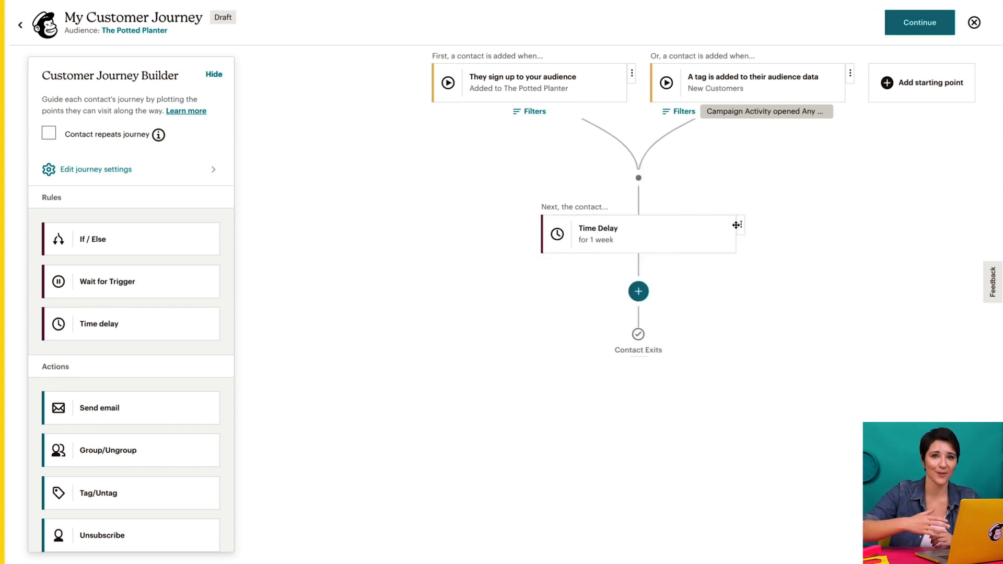
Edit the time delay step so it holds contacts for 1 day instead of weeks
{"action": "left_click", "coordinate": [739, 225]}
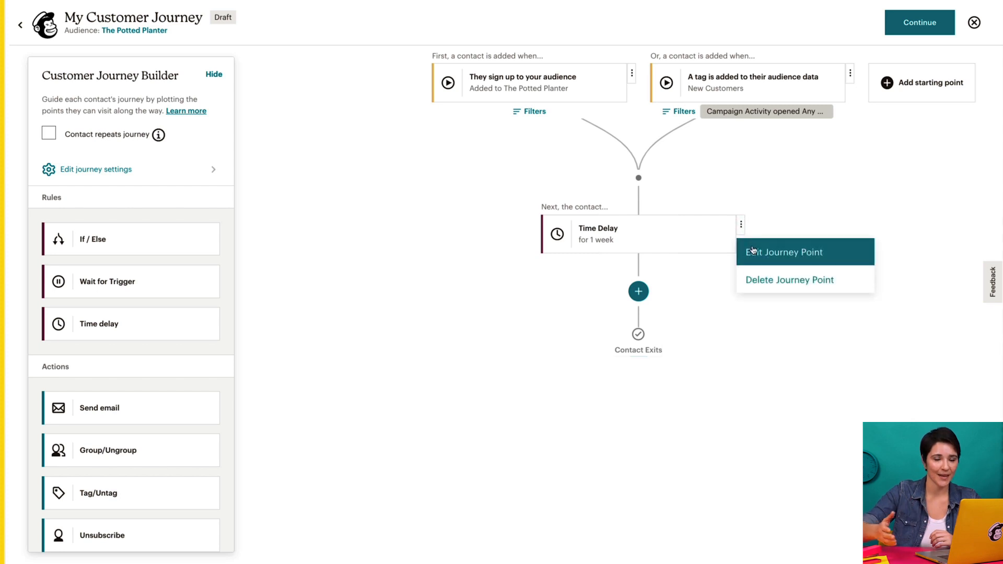
{"action": "left_click", "coordinate": [784, 252]}
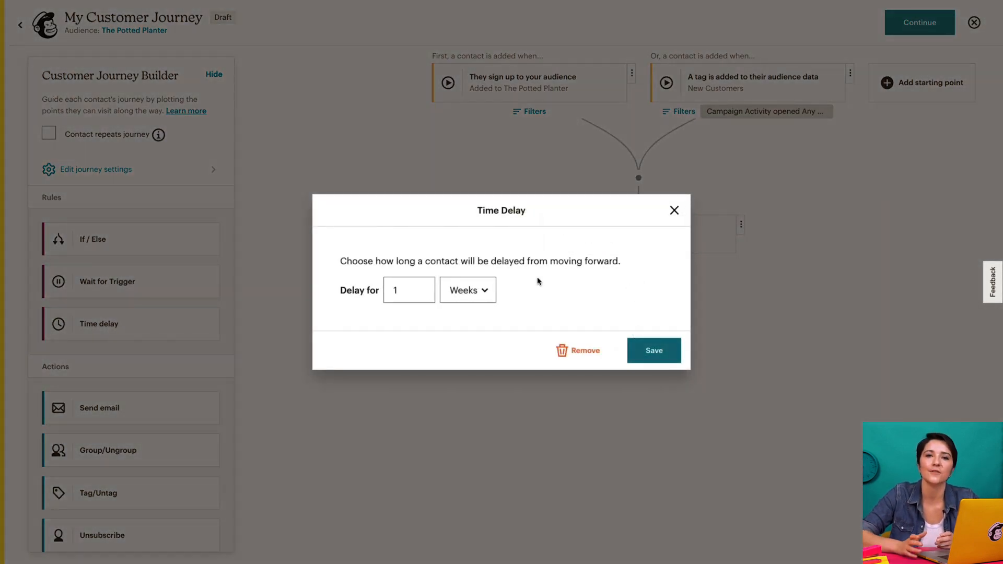
{"action": "left_click", "coordinate": [468, 290]}
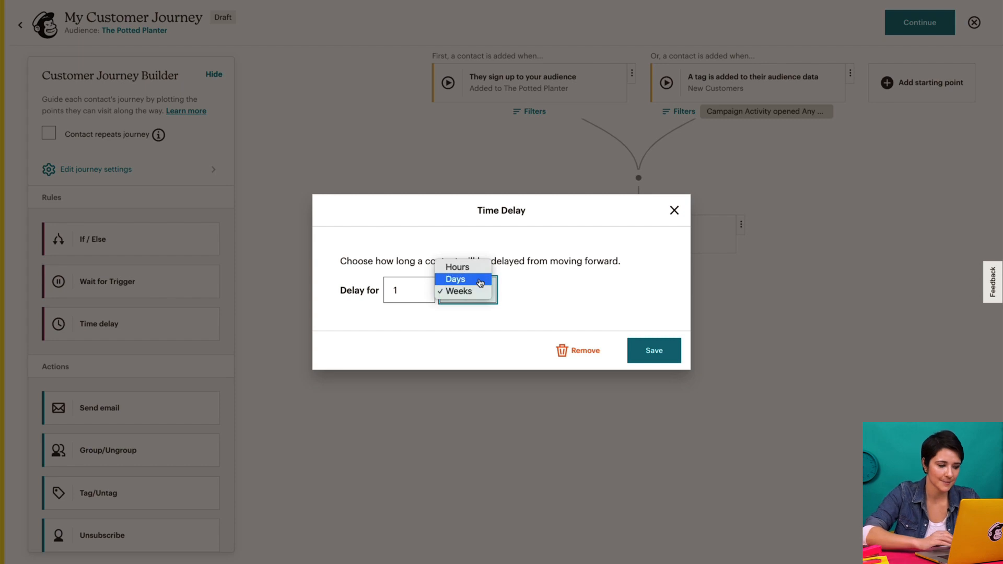
{"action": "left_click", "coordinate": [654, 351]}
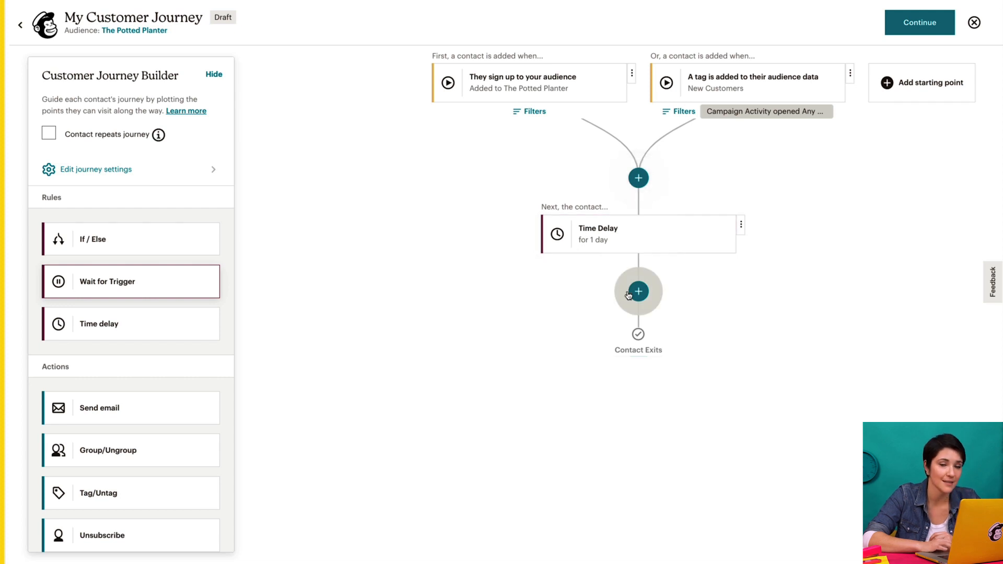
Add a wait-until-purchase step with a 1-week time limit and save it
{"action": "left_click", "coordinate": [638, 291]}
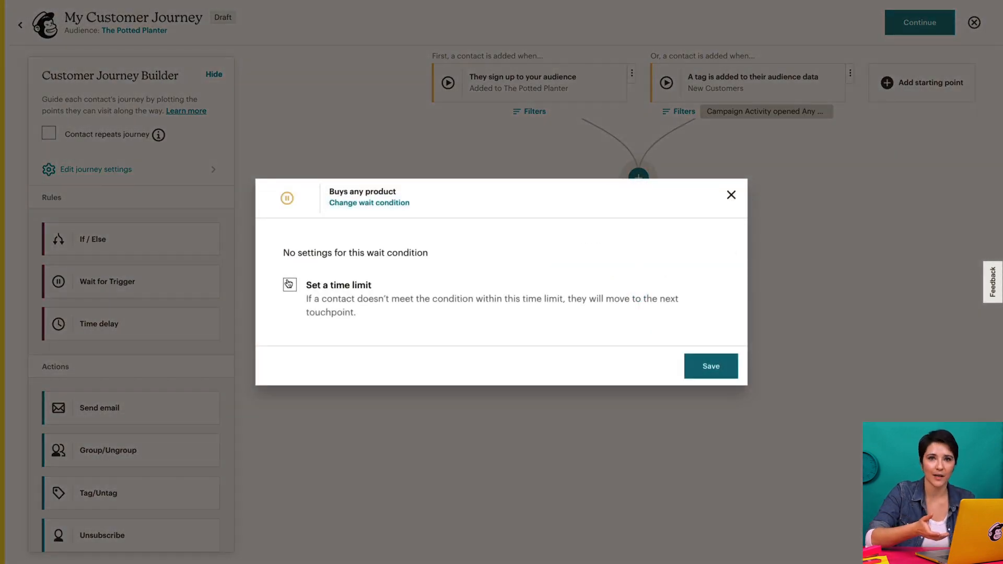
{"action": "left_click", "coordinate": [289, 284]}
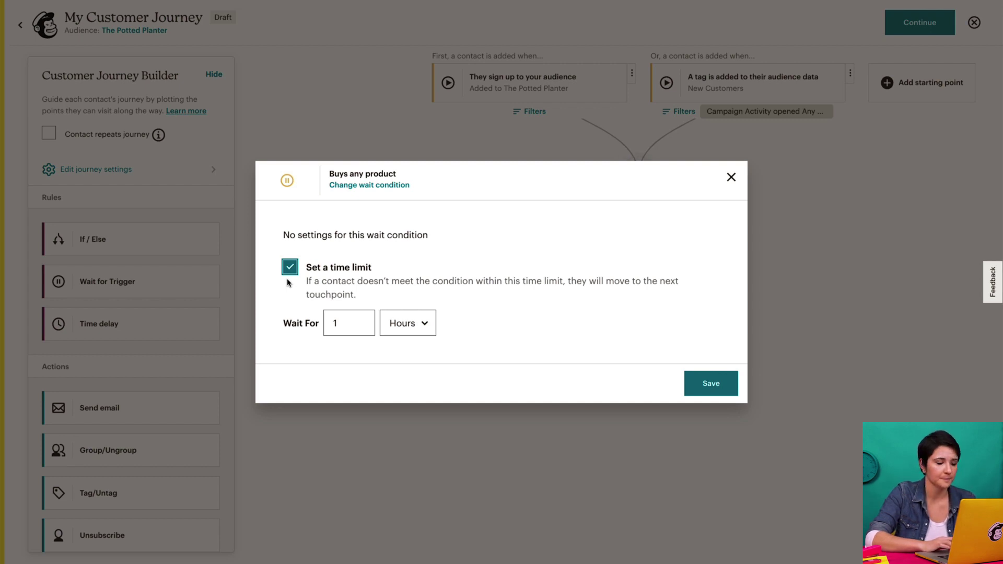
{"action": "left_click", "coordinate": [407, 323]}
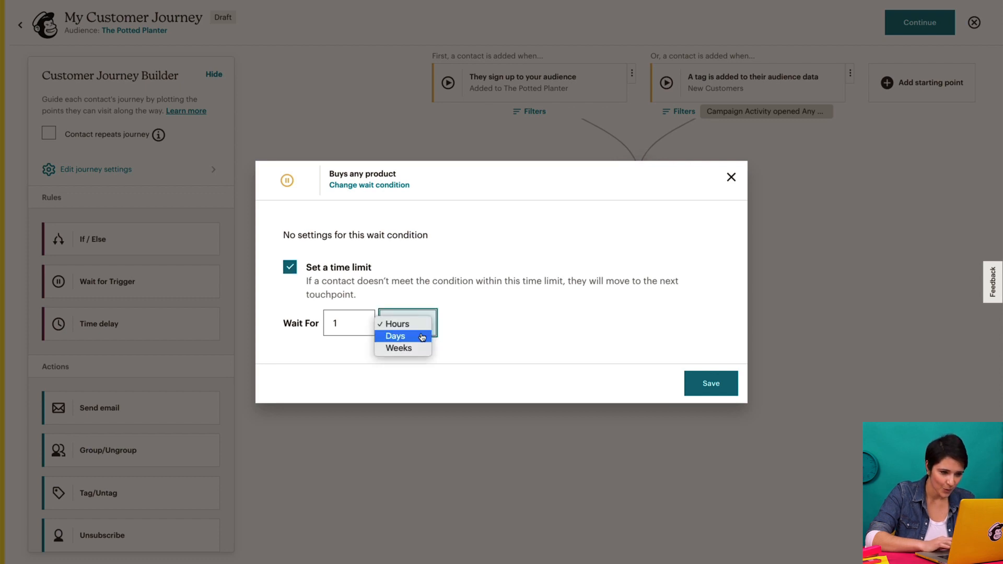
{"action": "left_click", "coordinate": [399, 348]}
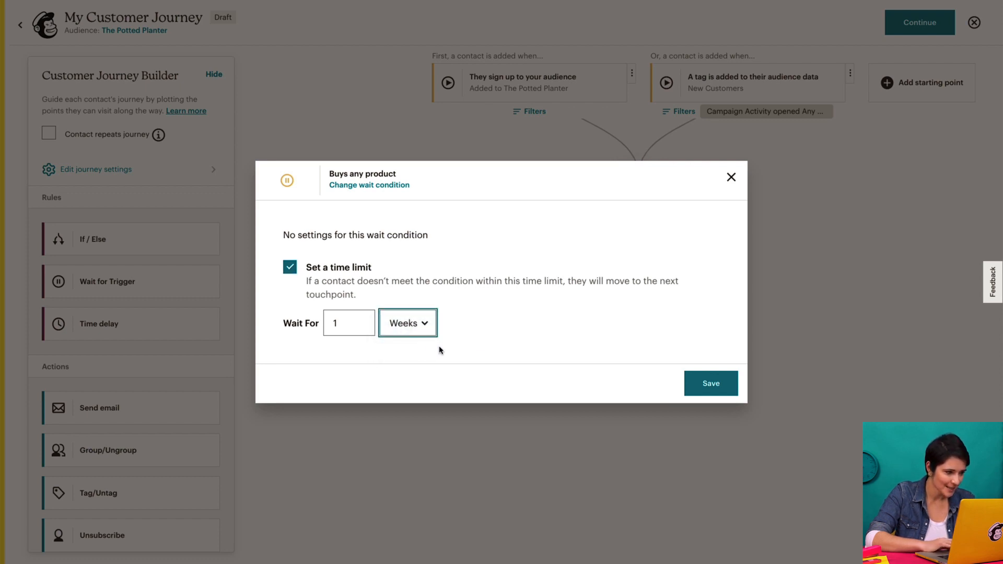
{"action": "left_click", "coordinate": [711, 383]}
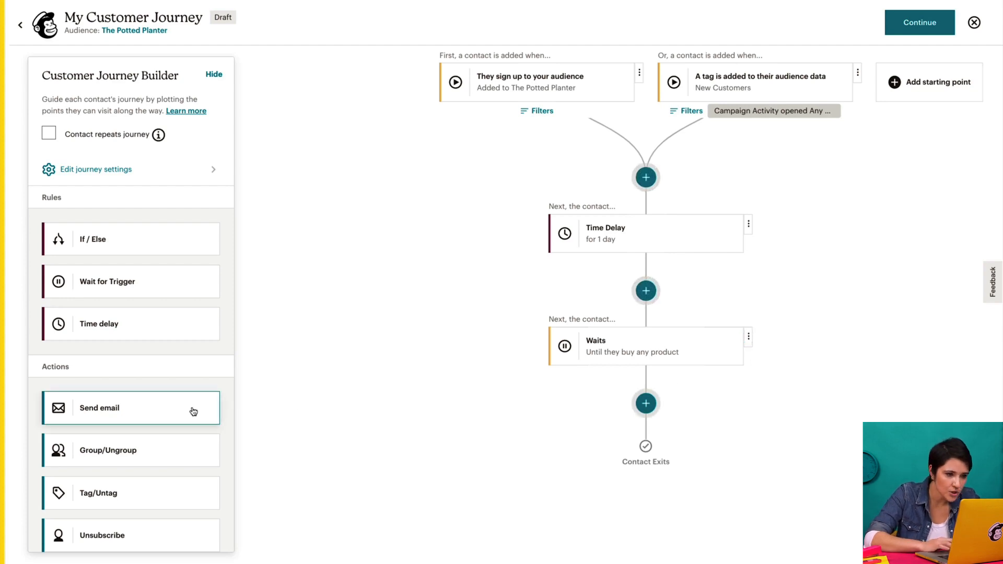
{"action": "mouse_move", "coordinate": [645, 403]}
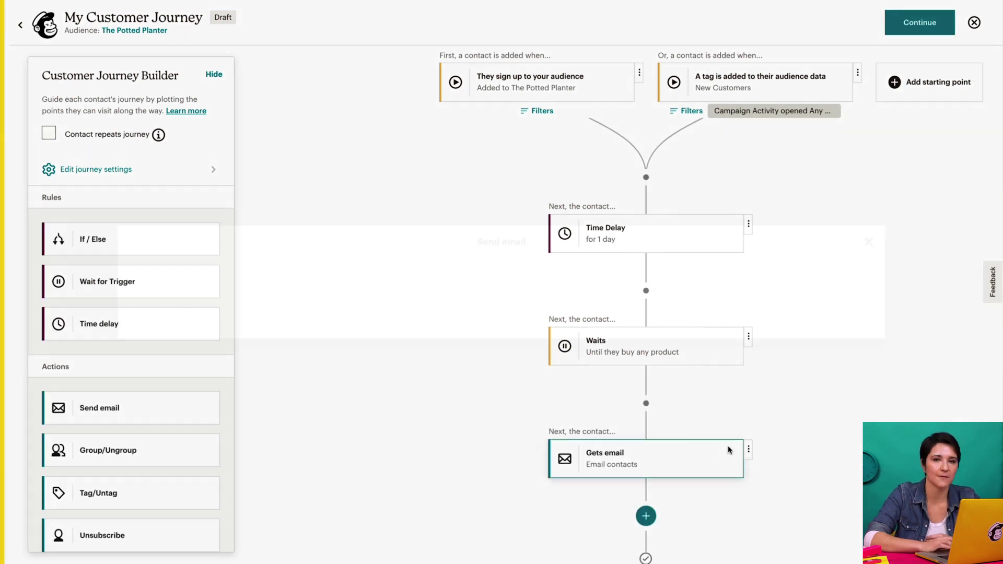
Set the email subject 'Welcome New Subscriber!' with a 15%-off first purchase preview text
{"action": "left_click", "coordinate": [640, 459]}
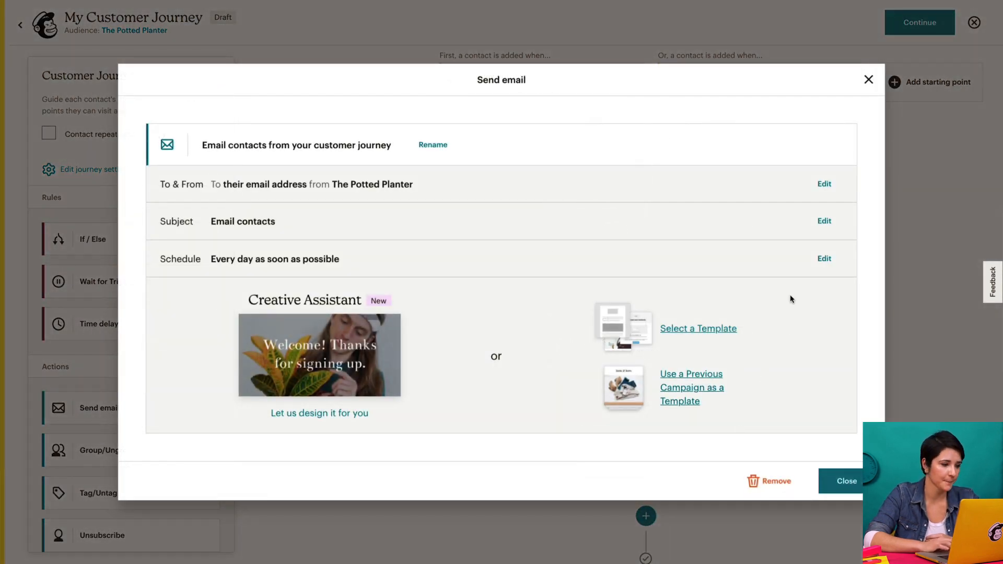
{"action": "left_click", "coordinate": [823, 221]}
{"action": "type", "text": "W"}
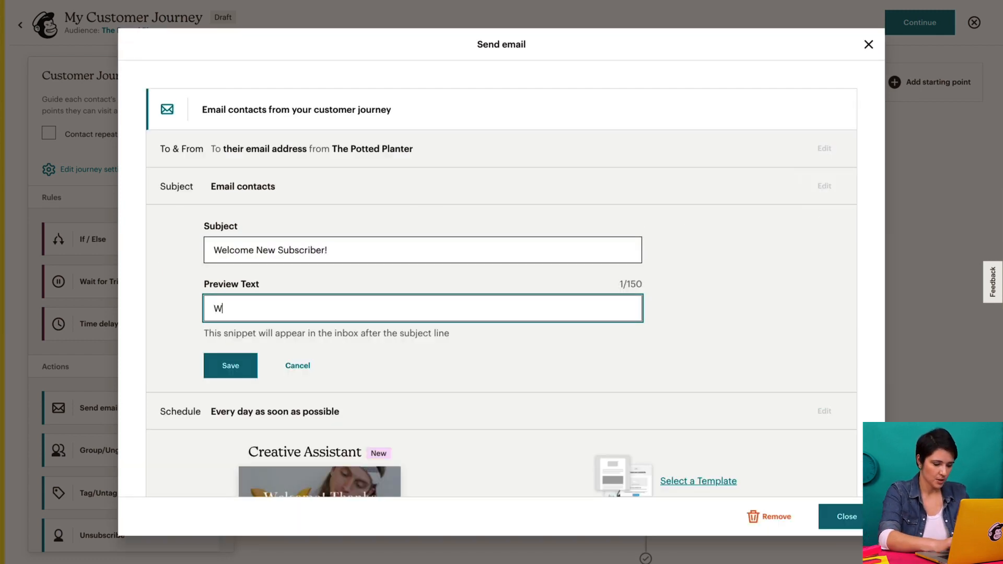
{"action": "type", "text": "e'd love to offer you 15% off your first p"}
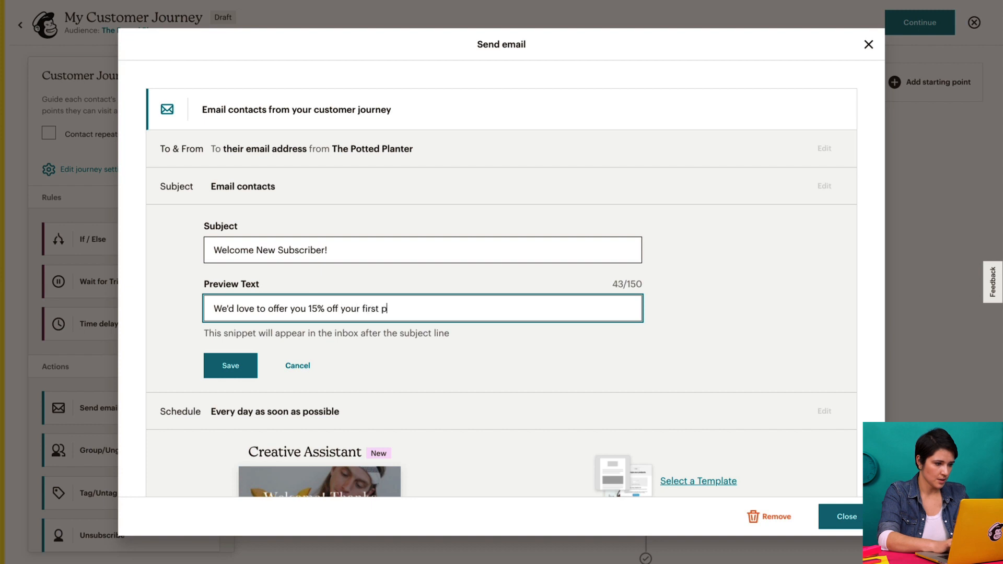
{"action": "left_click", "coordinate": [229, 366]}
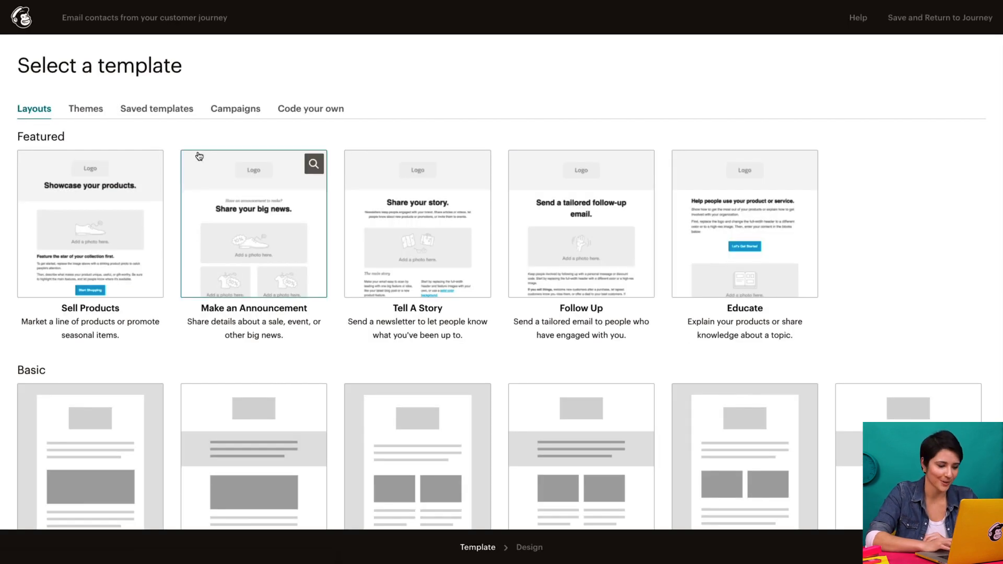
Choose the Make an Announcement layout and return to the journey map
{"action": "left_click", "coordinate": [253, 222]}
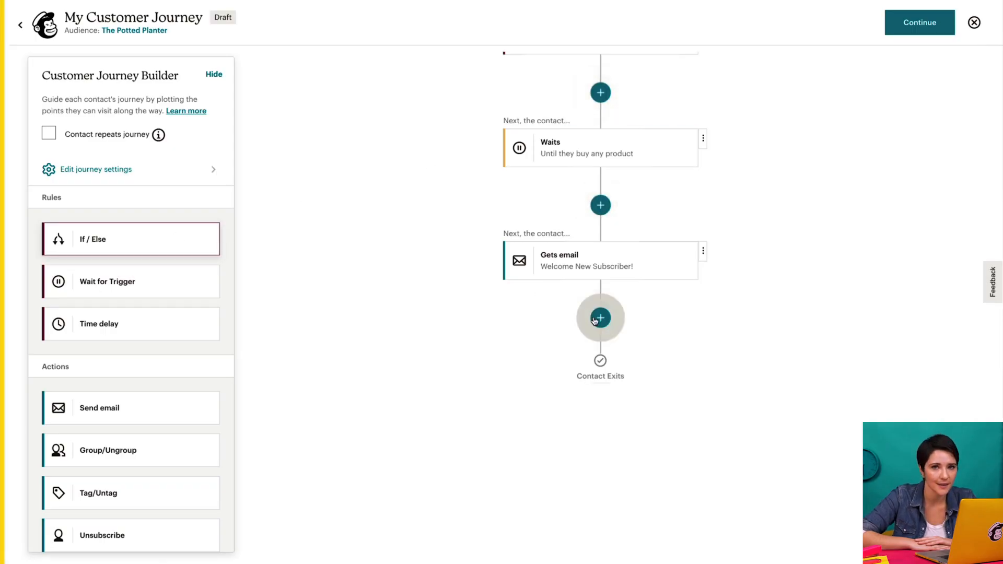
Add an if/else branch whose Yes path adds the 'VIP Customer' tag
{"action": "left_click", "coordinate": [600, 317]}
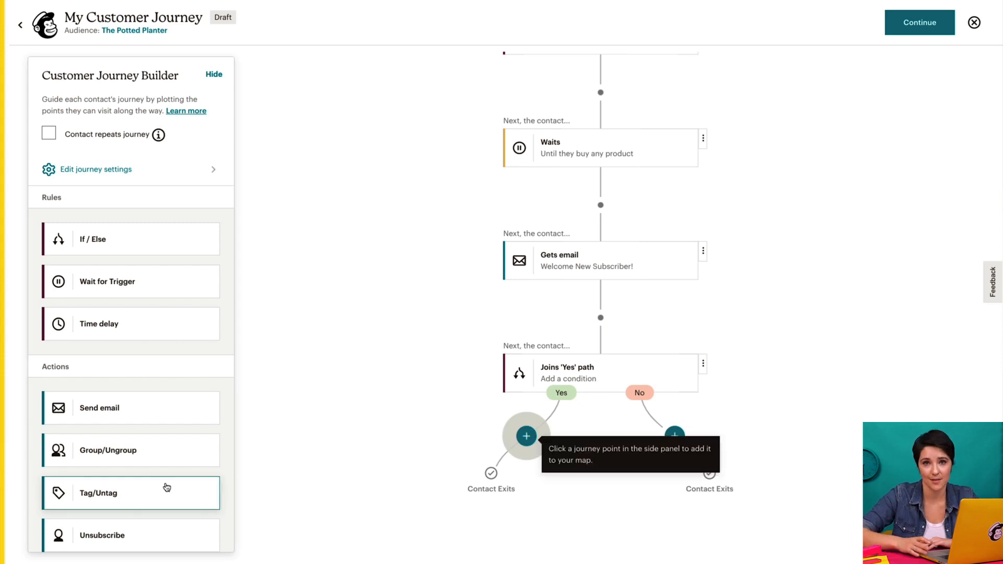
{"action": "left_click", "coordinate": [131, 493]}
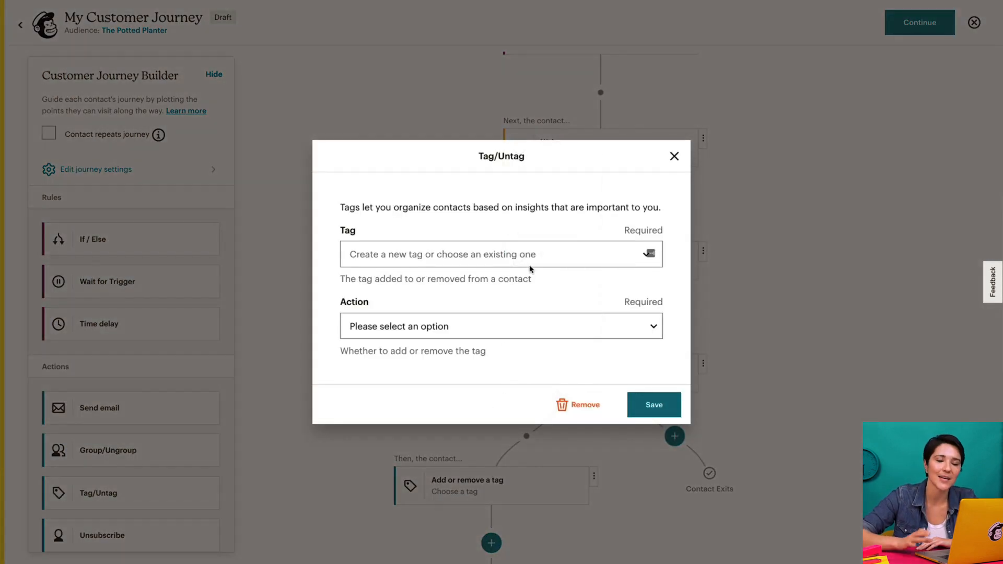
{"action": "type", "text": "VIP Customer"}
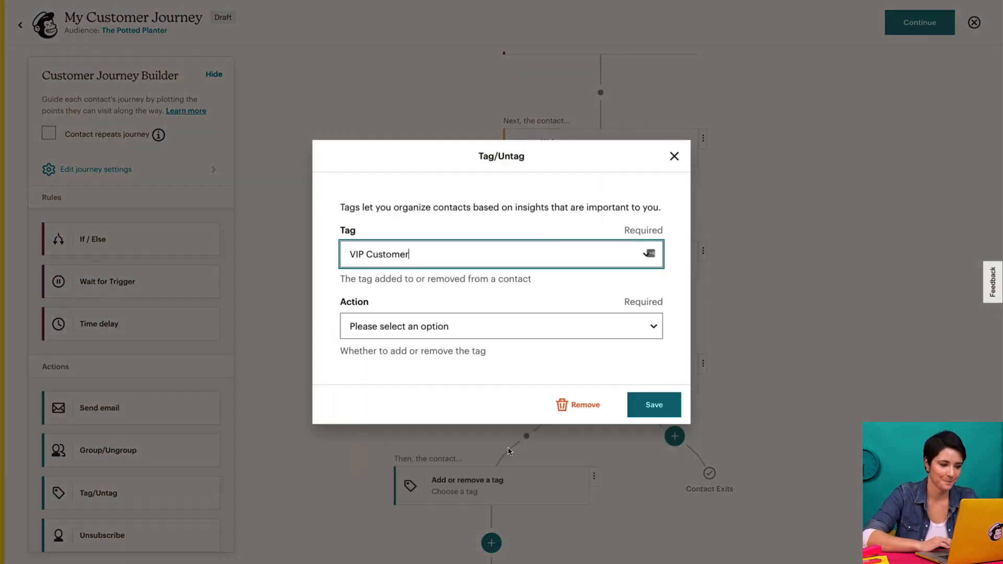
{"action": "left_click", "coordinate": [501, 326]}
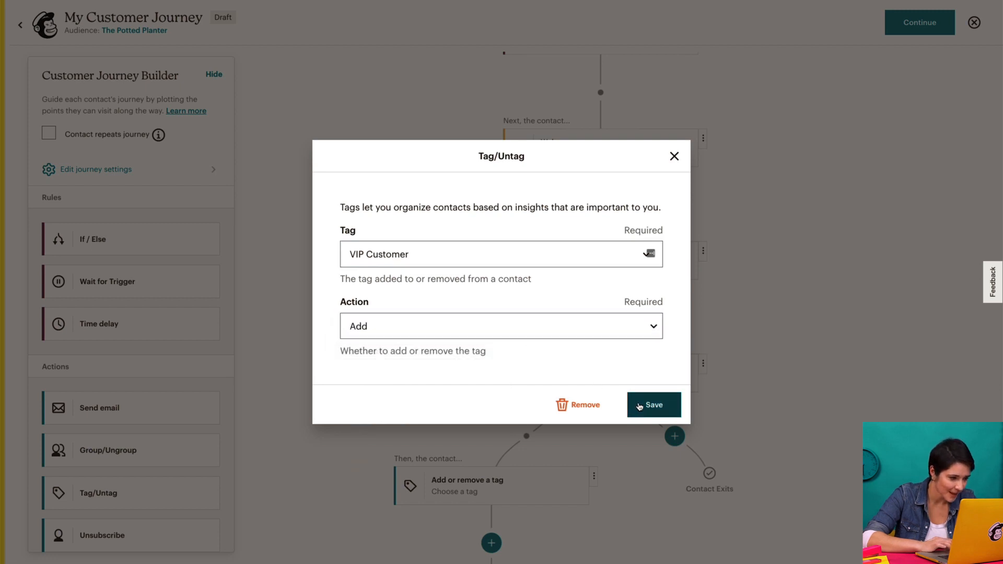
{"action": "left_click", "coordinate": [653, 405]}
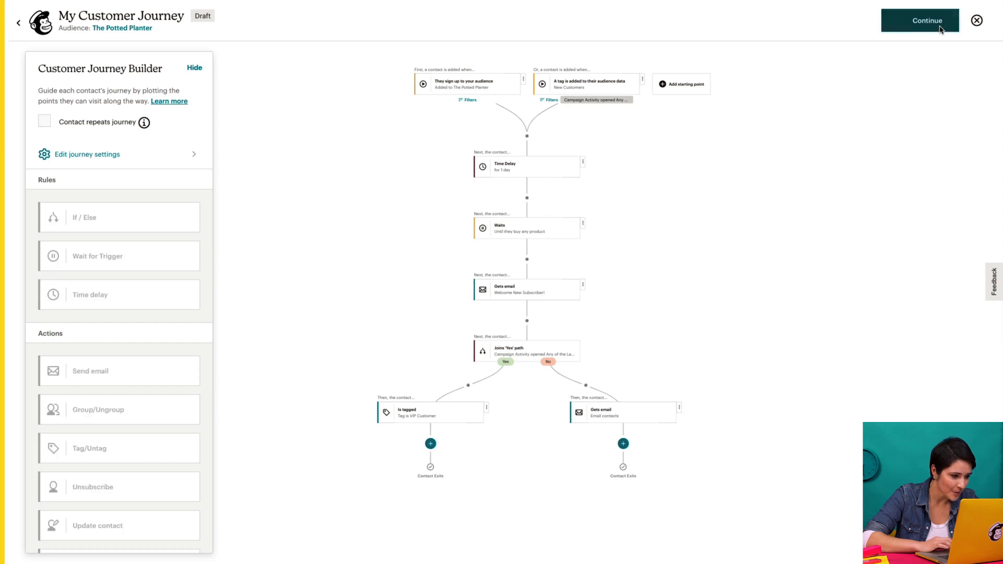
Continue with the Nurture relationships purpose and turn the journey on
{"action": "left_click", "coordinate": [926, 20]}
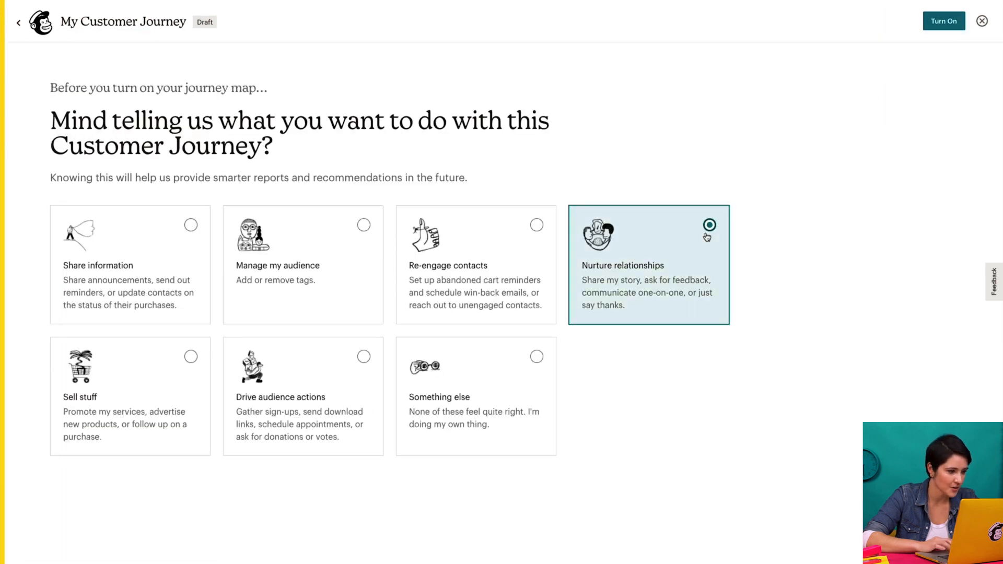
{"action": "left_click", "coordinate": [943, 20]}
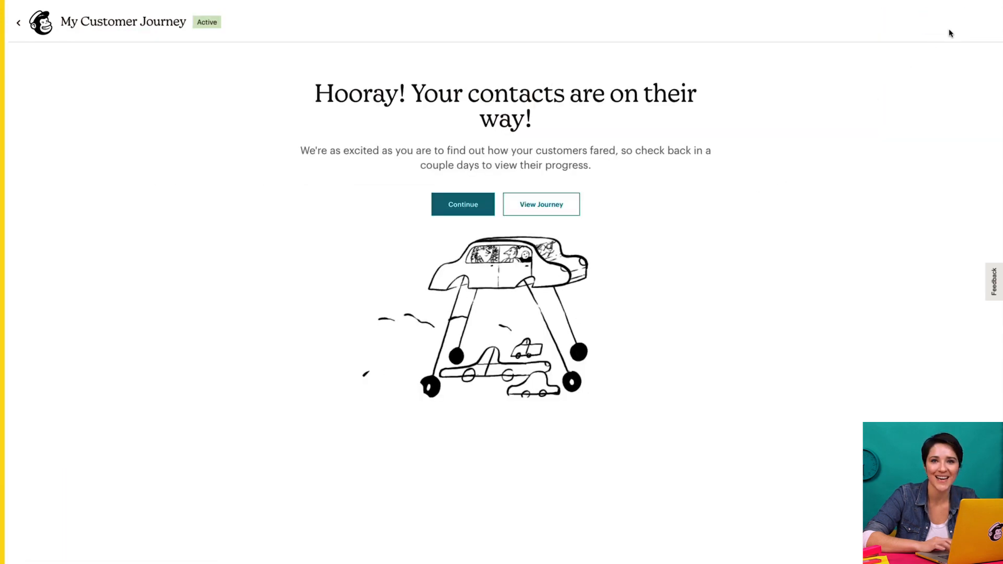